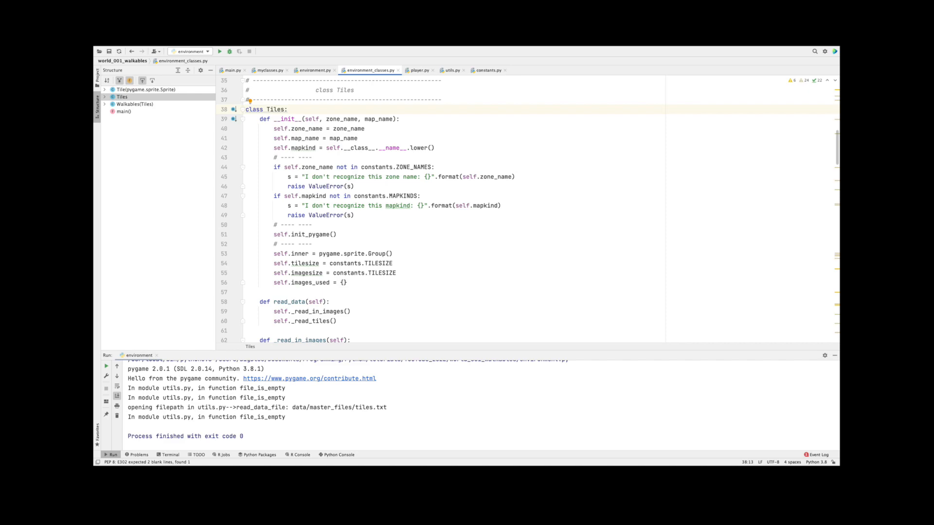
Step: Navigate to data > zones > docks > map00 and preview map00_walkables.txt in Finder
click(314, 70)
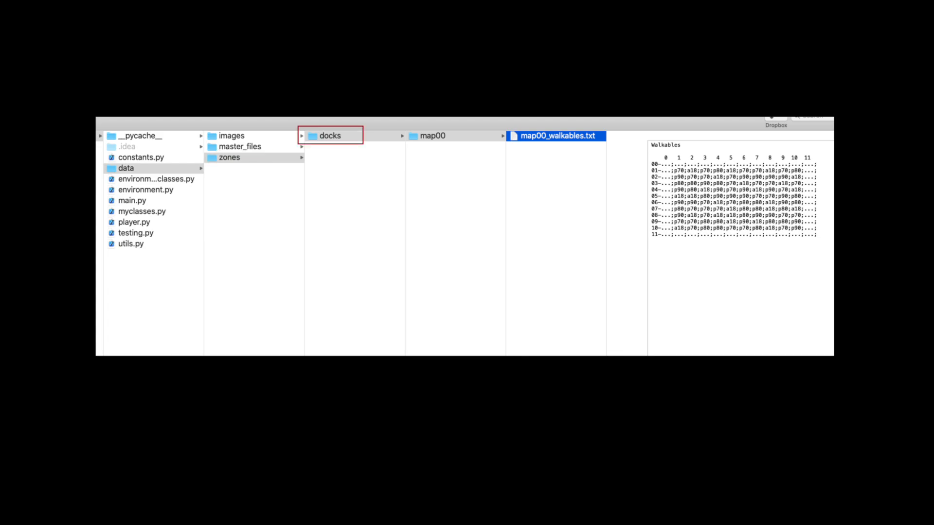
click(431, 135)
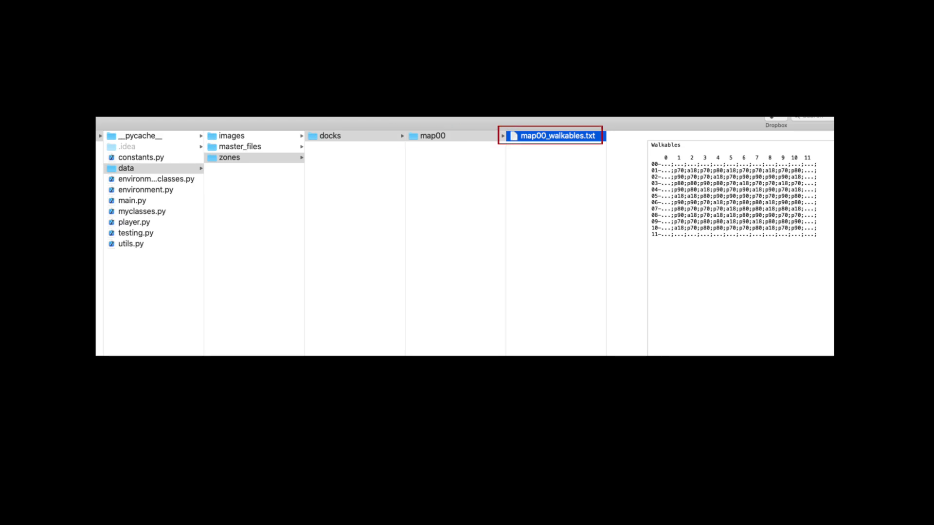
double_click(557, 137)
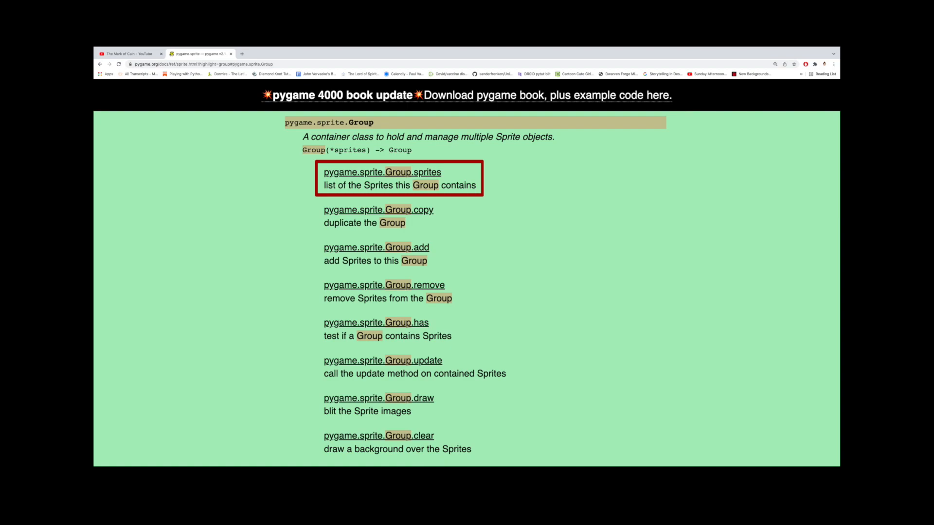
Step: Expand the pygame.sprite.Group.sprites entry in the pygame docs
click(381, 172)
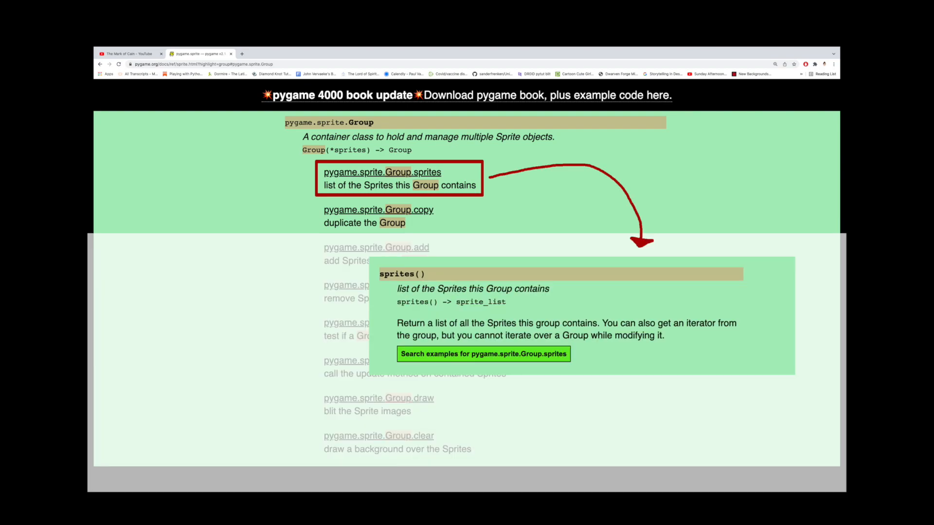